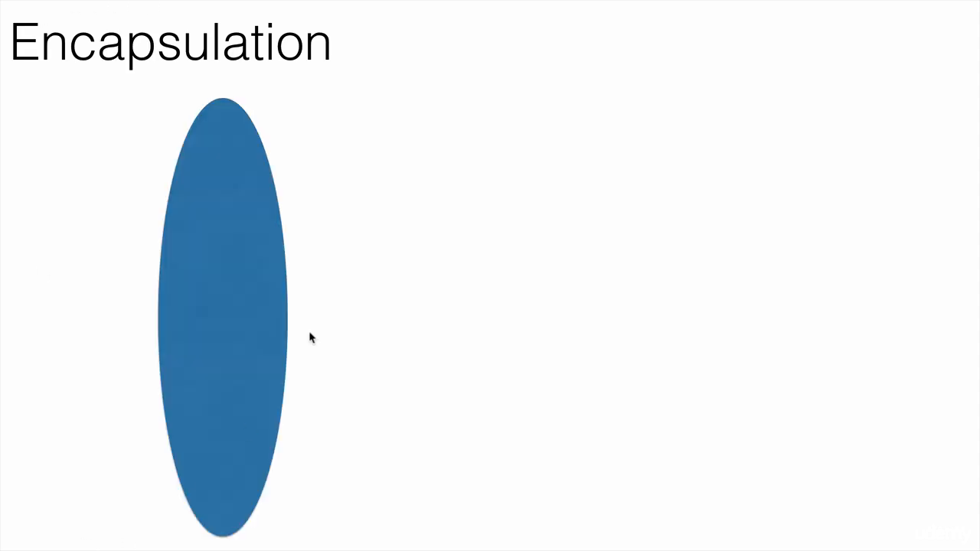
mouse_move(112, 291)
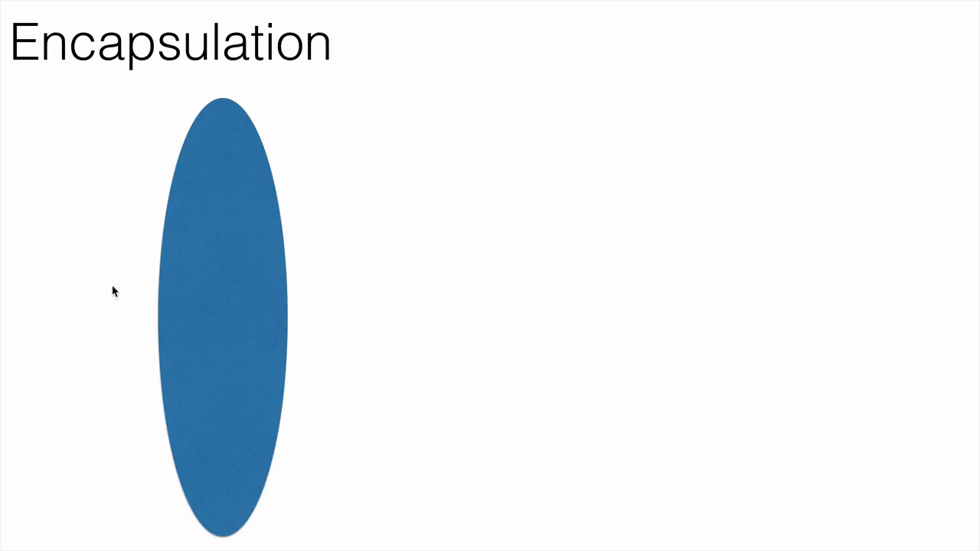
mouse_move(174, 314)
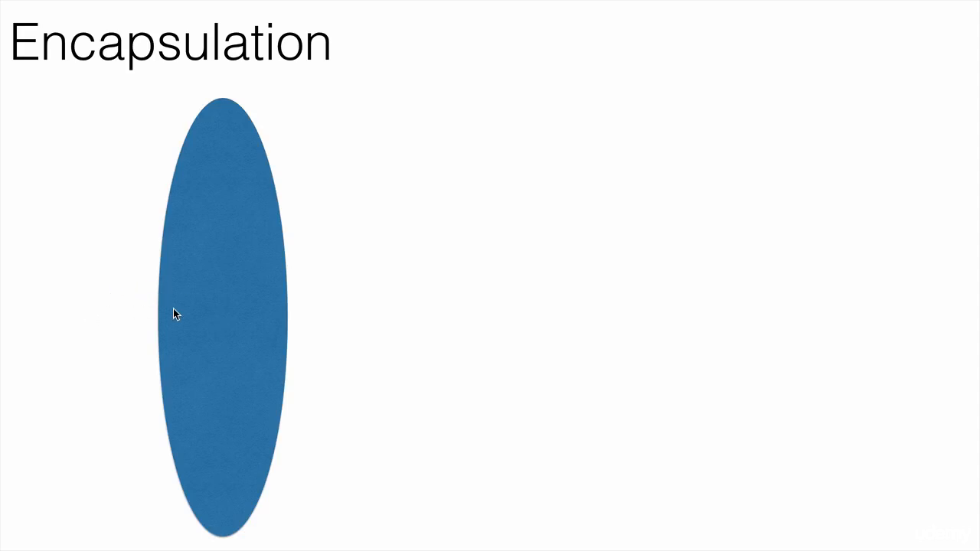
mouse_move(104, 329)
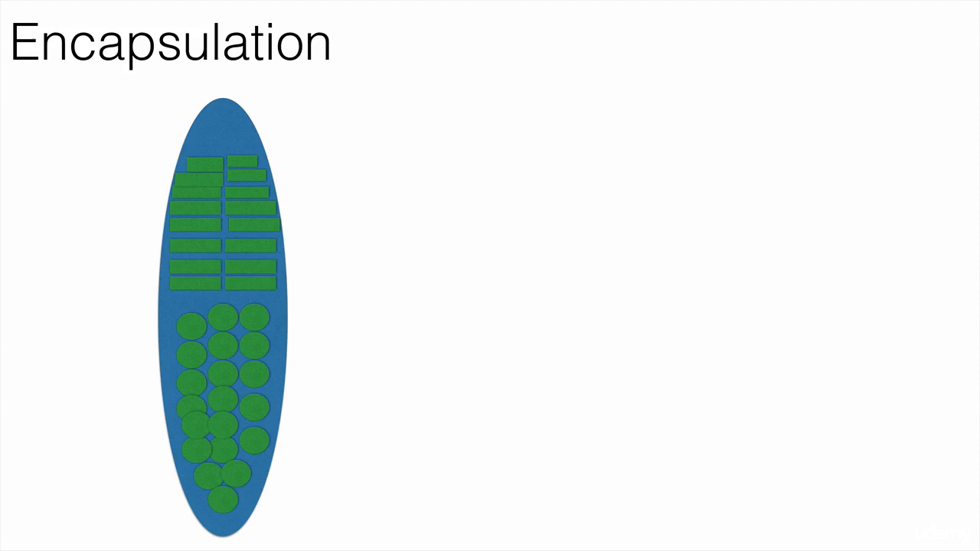
- Drag across the slide to reveal the green bars, circles, and the 'Class' arrow label
drag(261, 142, 306, 92)
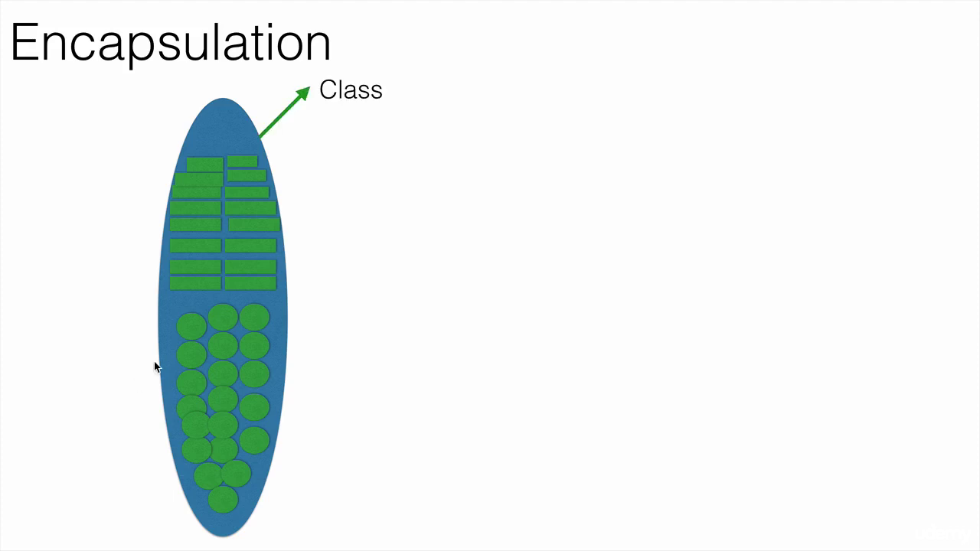
mouse_move(157, 360)
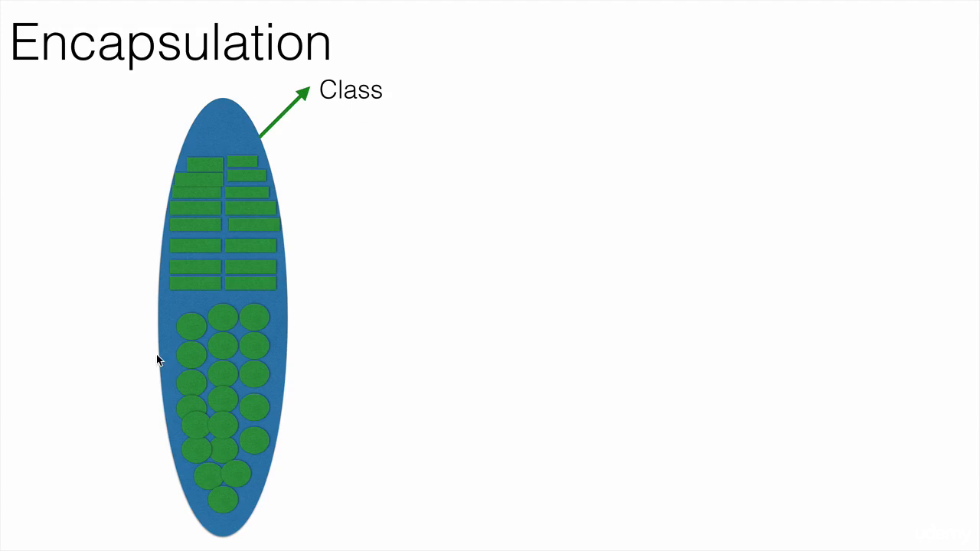
mouse_move(363, 88)
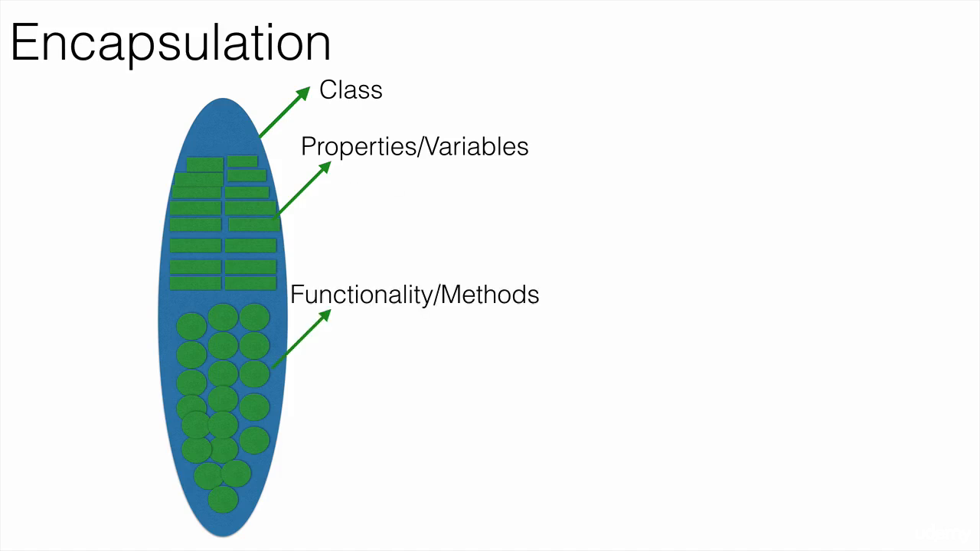
mouse_move(280, 314)
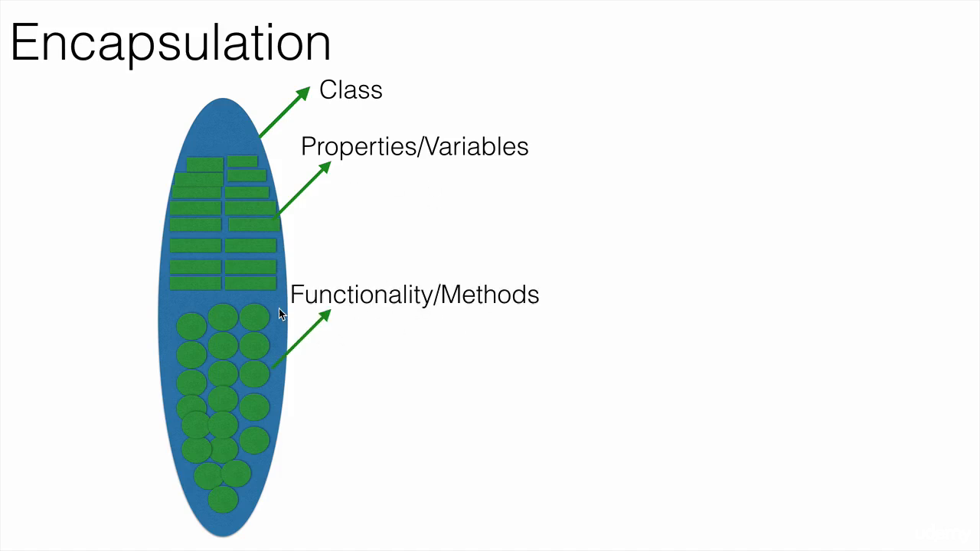
mouse_move(310, 261)
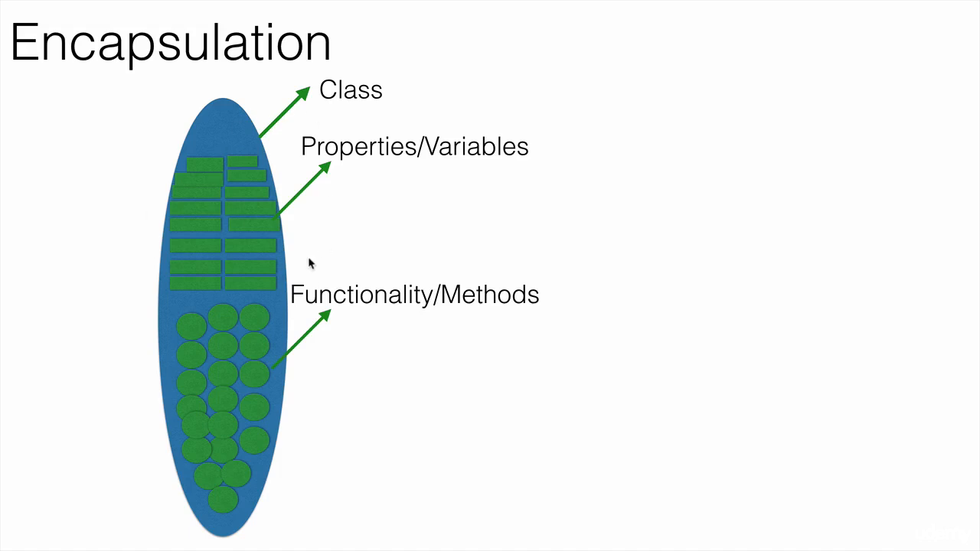
mouse_move(515, 311)
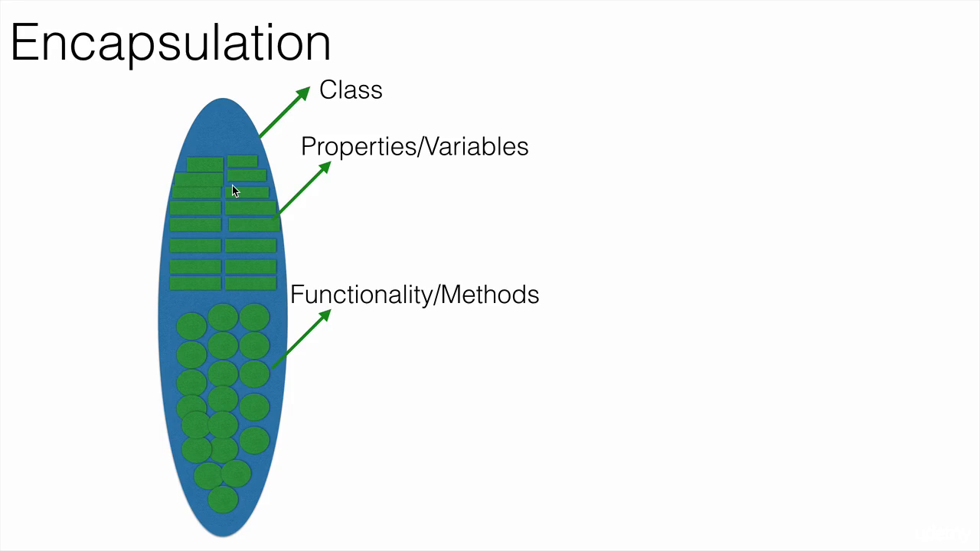
mouse_move(218, 69)
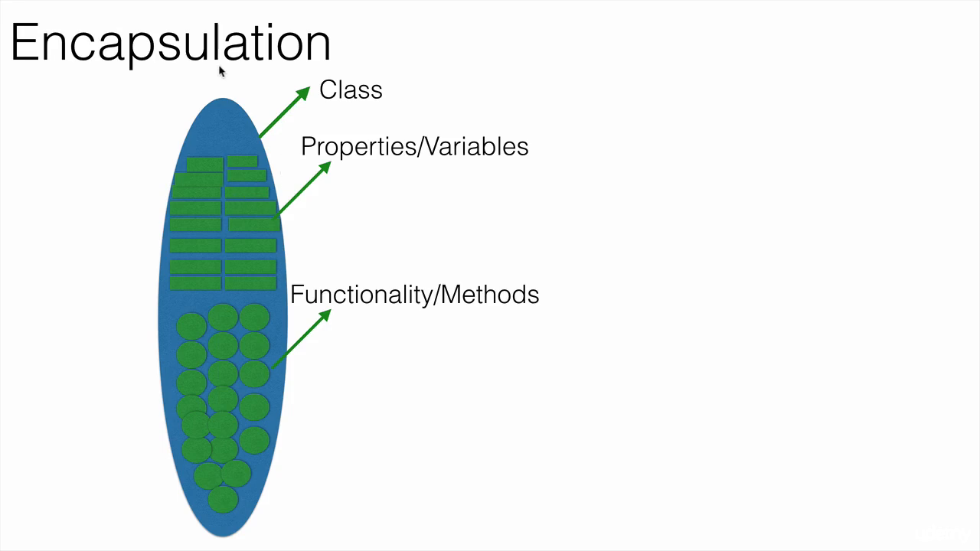
mouse_move(156, 380)
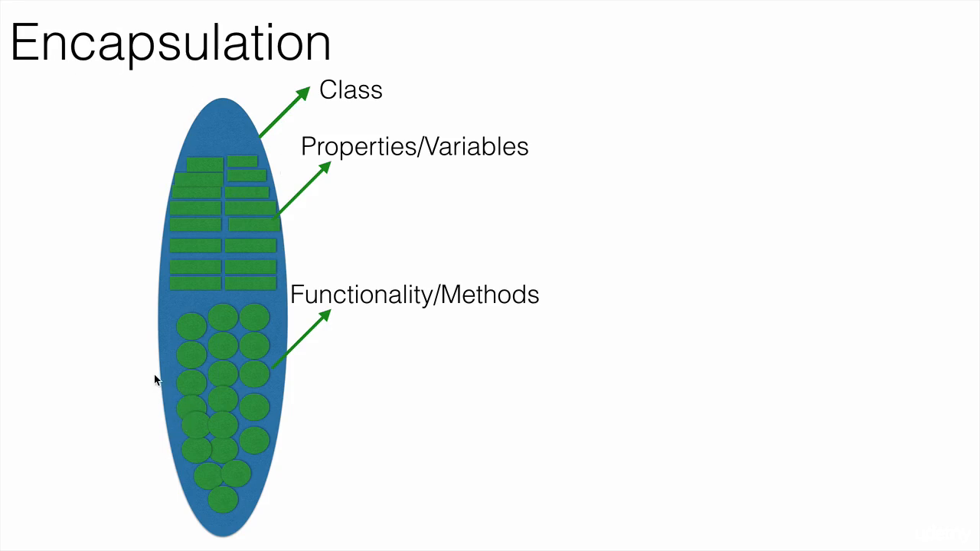
mouse_move(224, 118)
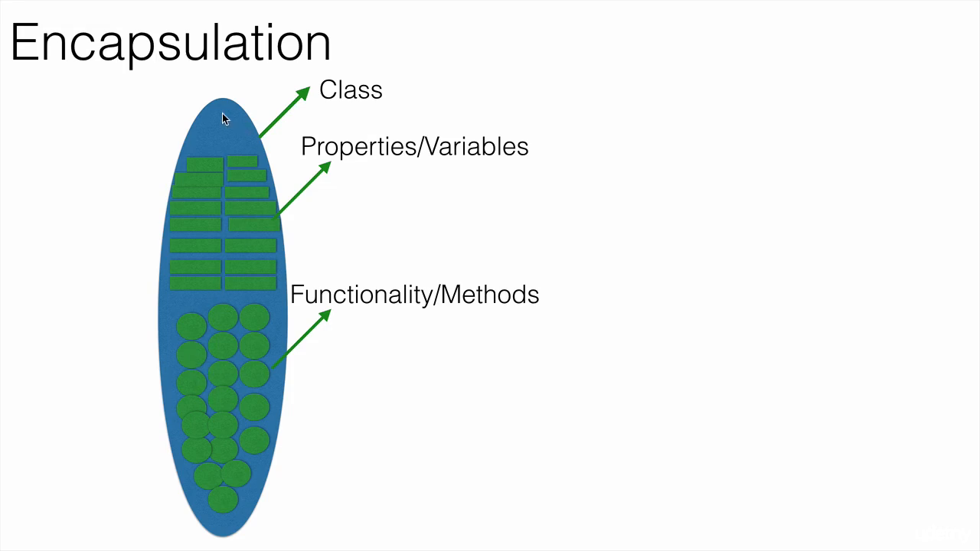
mouse_move(203, 205)
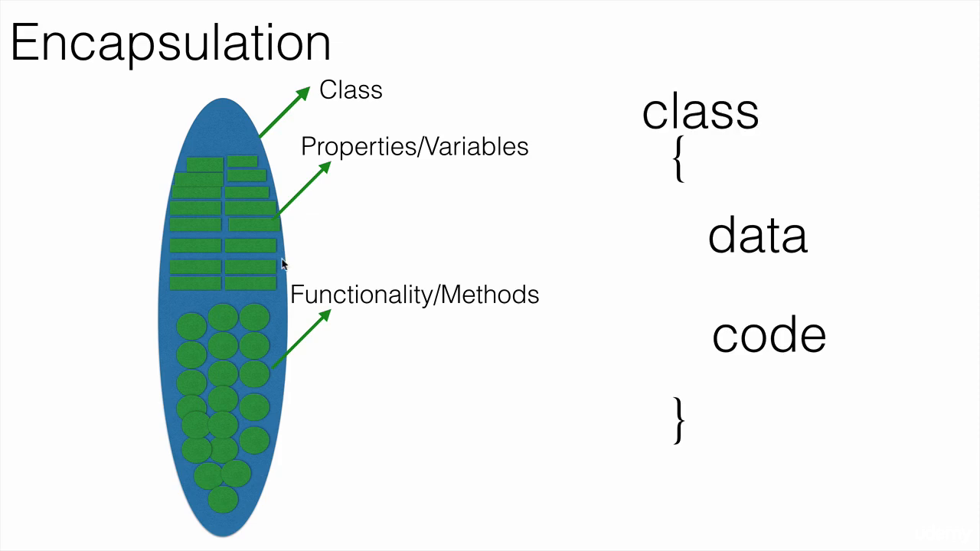
mouse_move(810, 341)
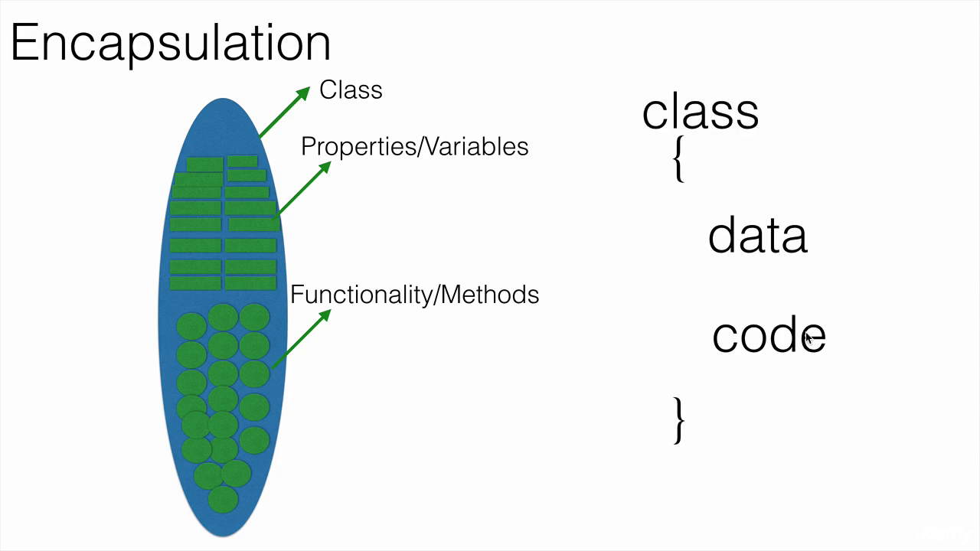